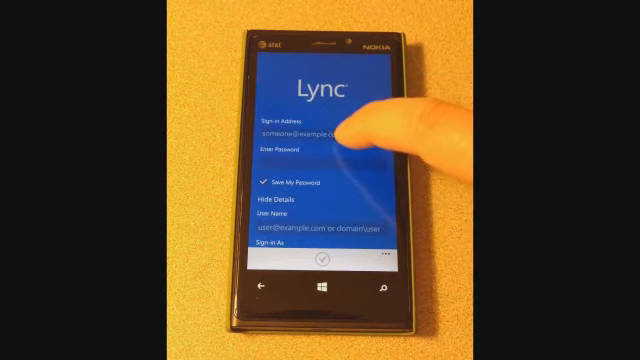
Enter 'kim@efourthcoffee' as the Lync sign-in address.
type("kim@ef")
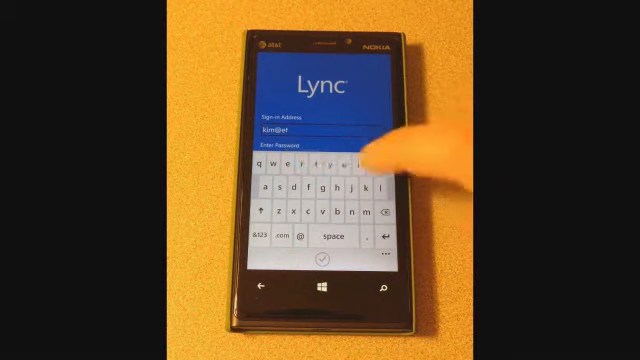
type("ourthcoffee")
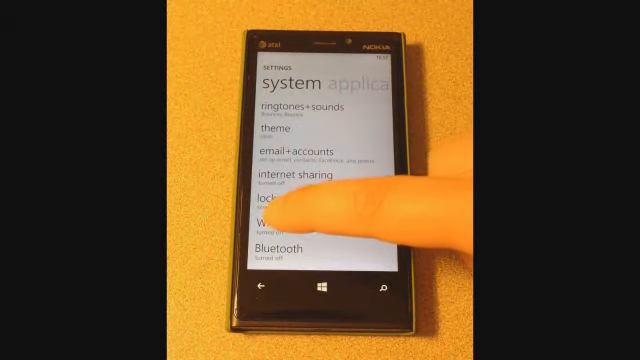
Verify Wi-Fi is off, then reload a web page to test mobile data.
left_click(285, 222)
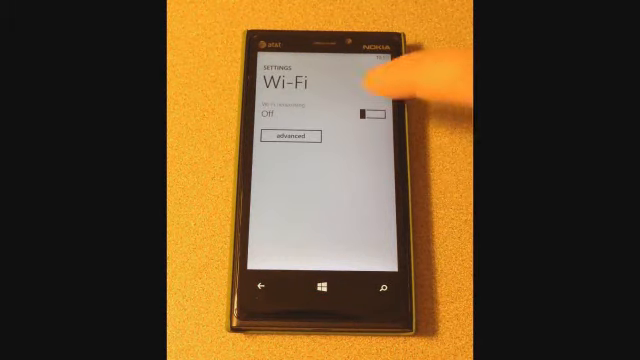
left_click(367, 115)
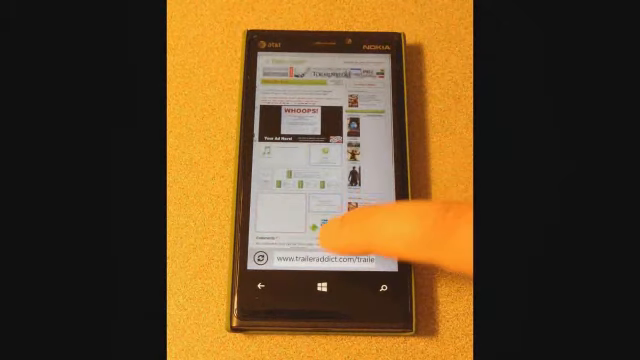
left_click(310, 263)
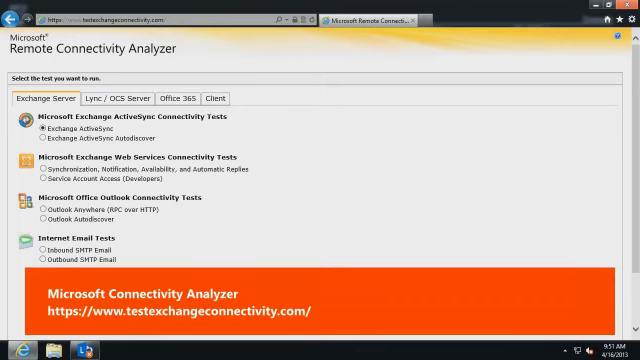
mouse_move(263, 169)
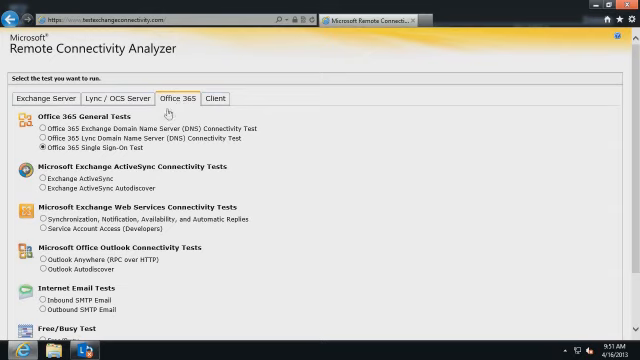
mouse_move(47, 140)
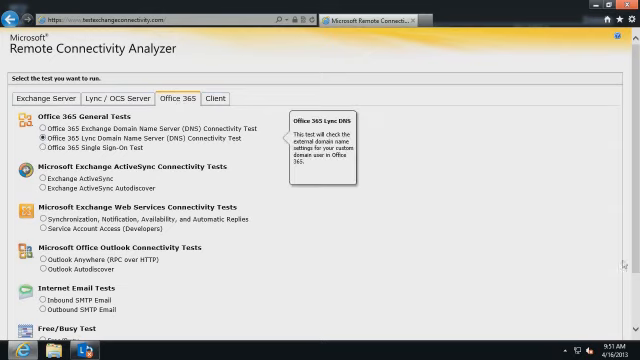
Continue to the Office 365 Lync DNS test form and start typing 'kim@e'.
scroll("down", 3)
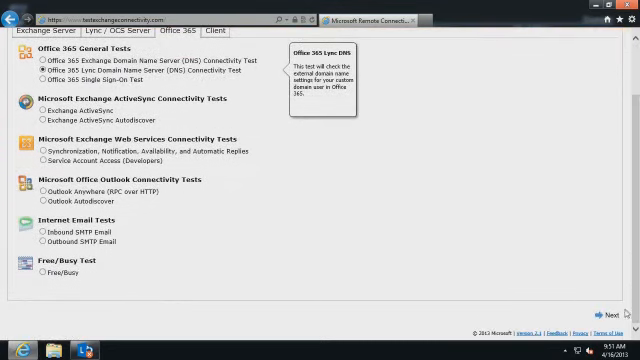
left_click(607, 317)
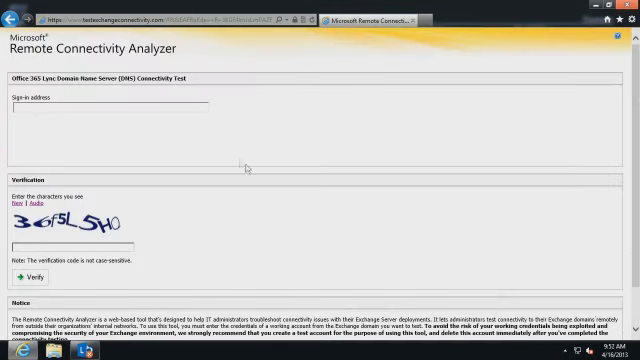
type("kim@e")
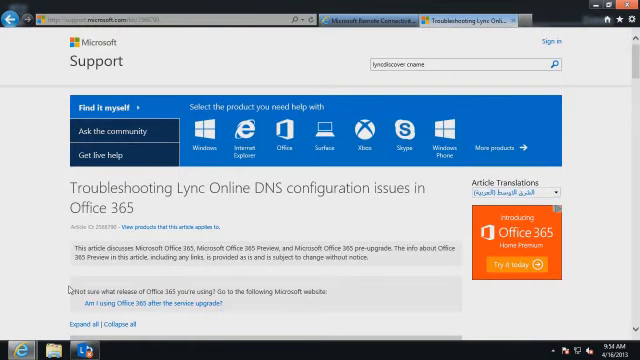
Scroll the Lync Online DNS article down to its PROBLEM section.
scroll("down", 3)
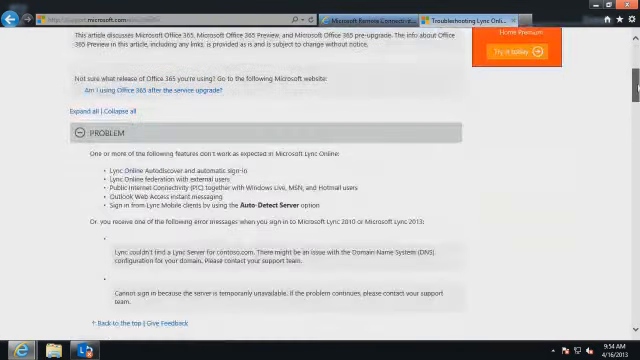
scroll("down", 3)
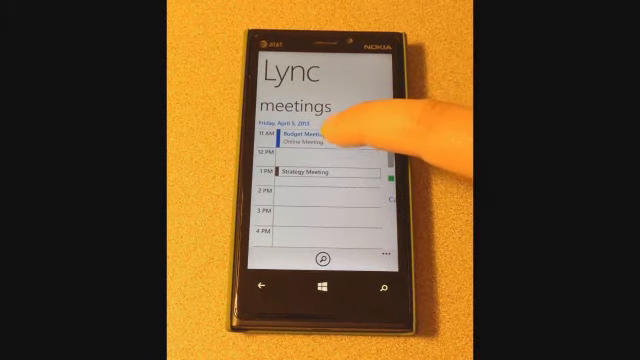
left_click(310, 135)
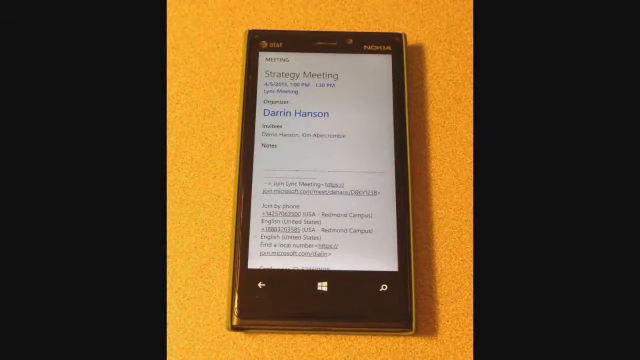
scroll("down", 3)
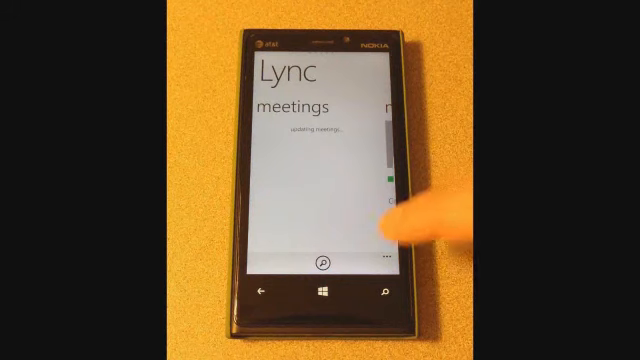
Open Lync settings showing Exchange, HTTP Proxy and logging options.
left_click(381, 262)
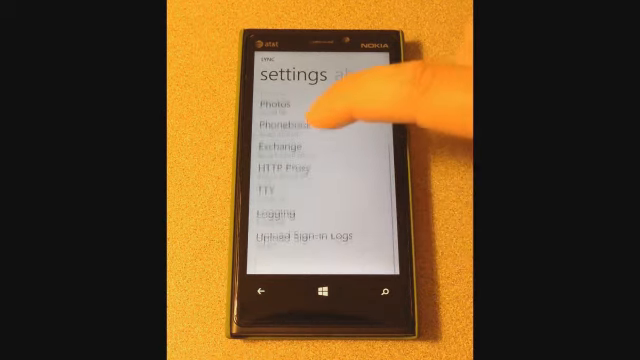
left_click(290, 155)
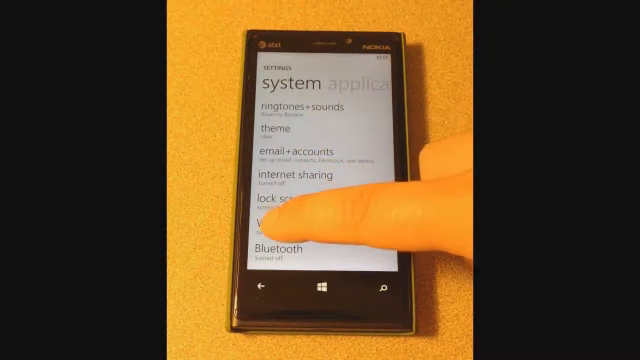
Confirm Wi-Fi is on and connected to A-MSFTWLAN, then go to Start.
left_click(268, 218)
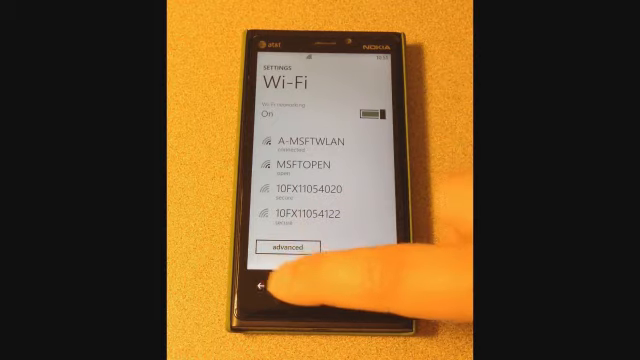
left_click(258, 295)
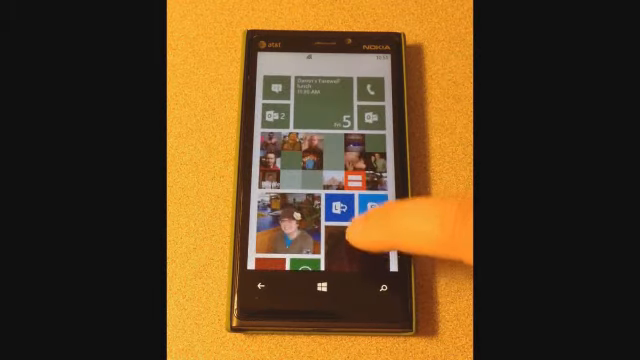
scroll("down", 3)
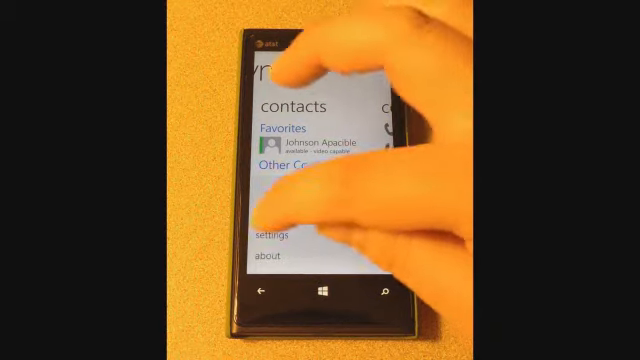
Open the Lync app settings from the contacts view's app bar.
left_click(275, 236)
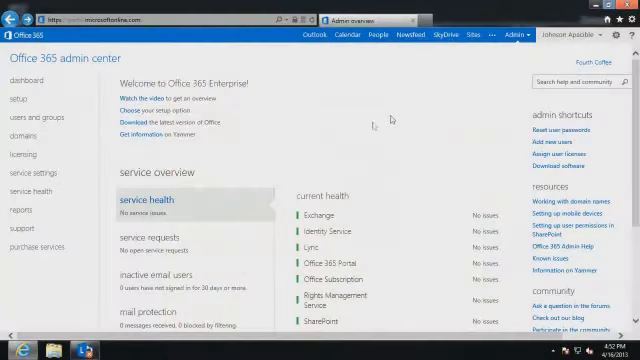
Open Kim Abercrombie's external communications options in the Lync admin center.
left_click(515, 33)
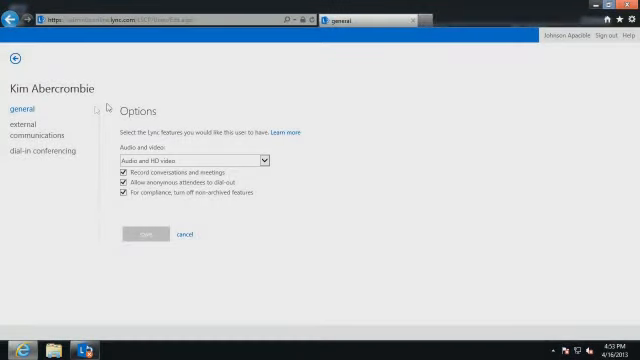
left_click(40, 129)
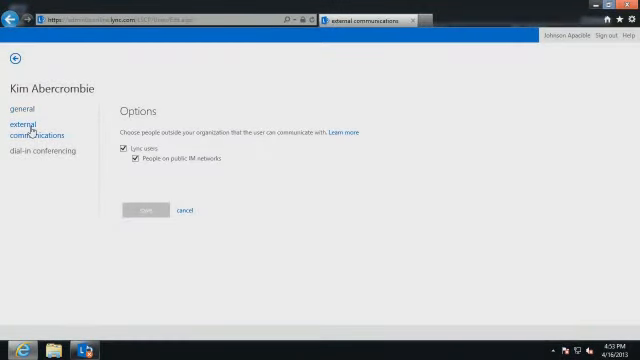